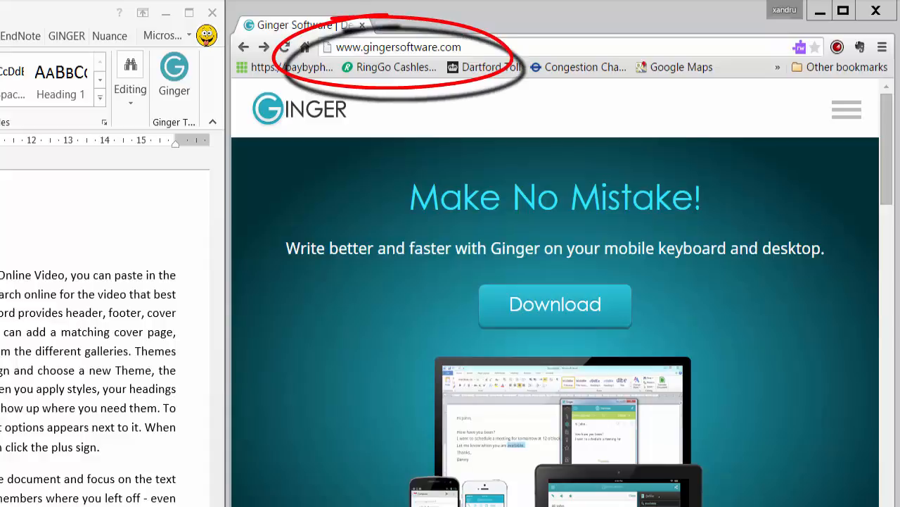
mouse_move(522, 306)
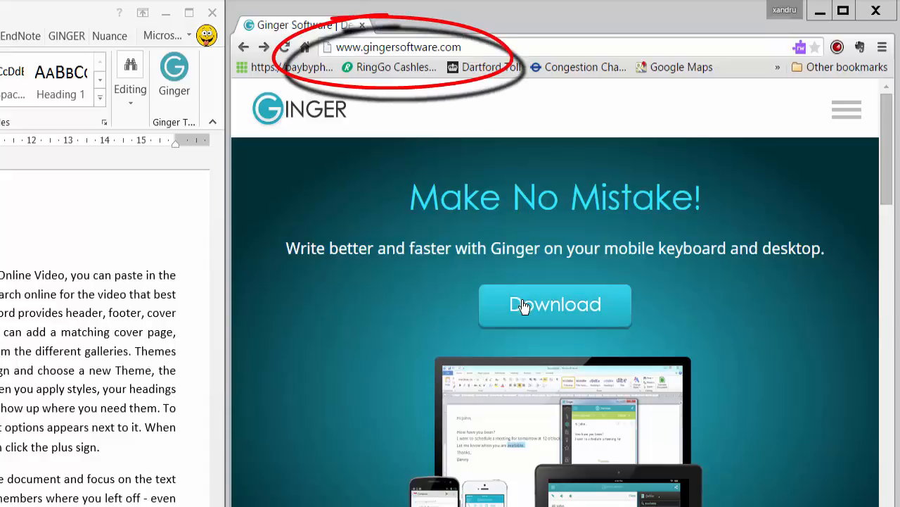
- Start the Ginger installer download from gingersoftware.com
left_click(555, 305)
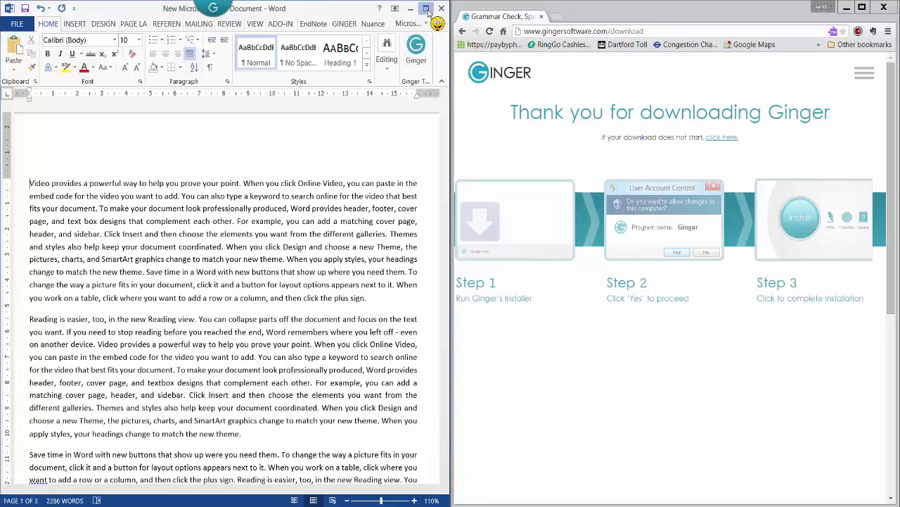
- Maximize the Word window so the document and Ginger add-in fill the screen
left_click(426, 8)
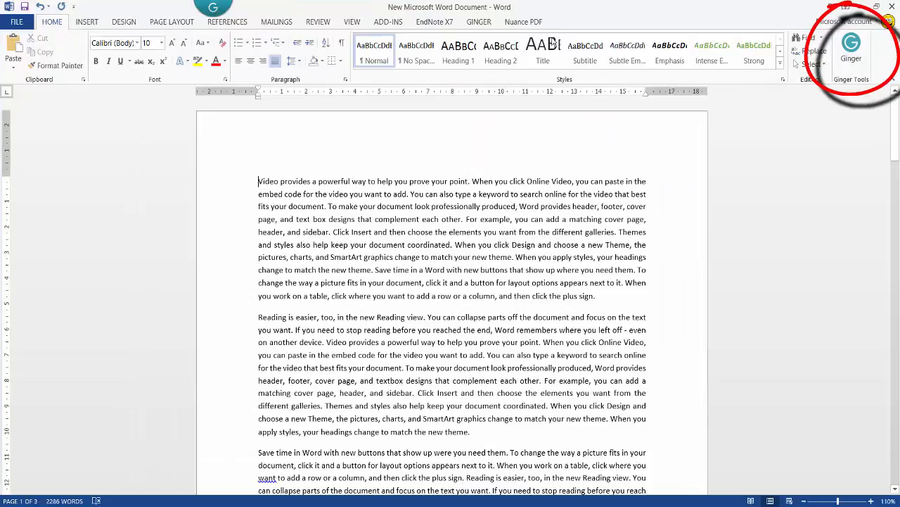
left_click(851, 53)
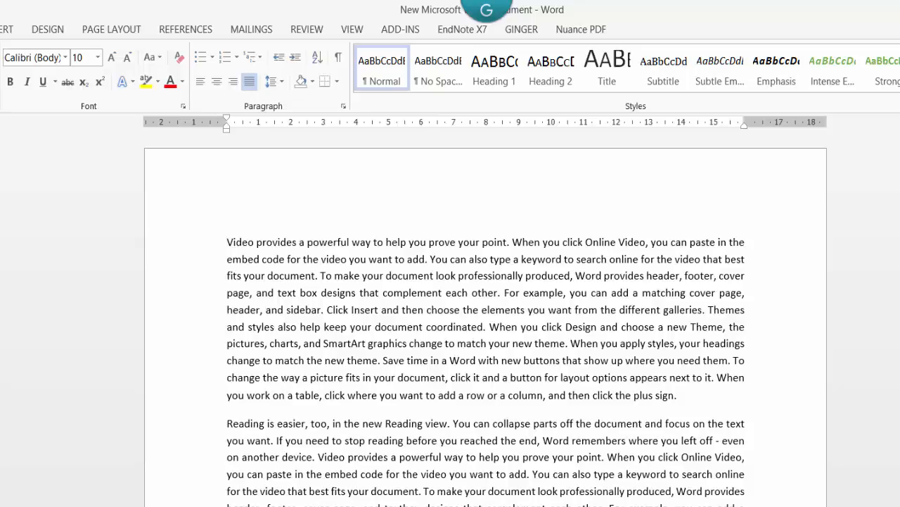
mouse_move(411, 192)
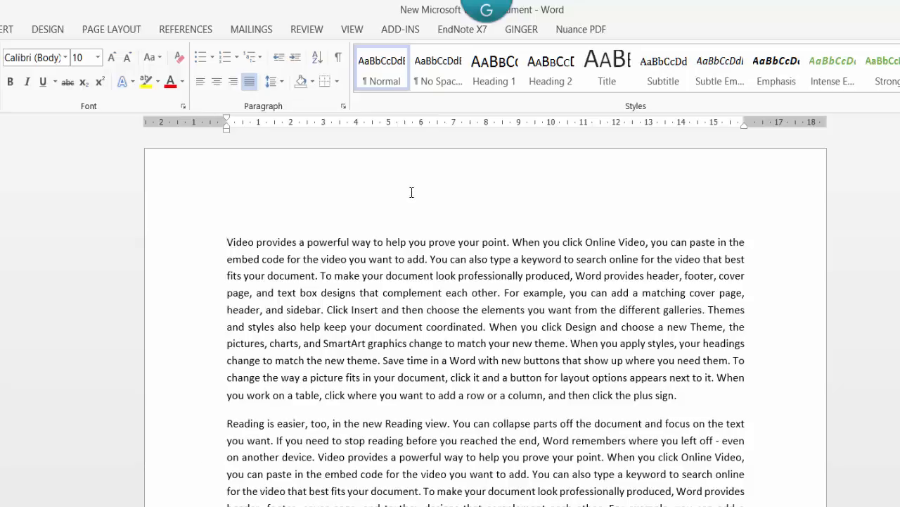
mouse_move(471, 125)
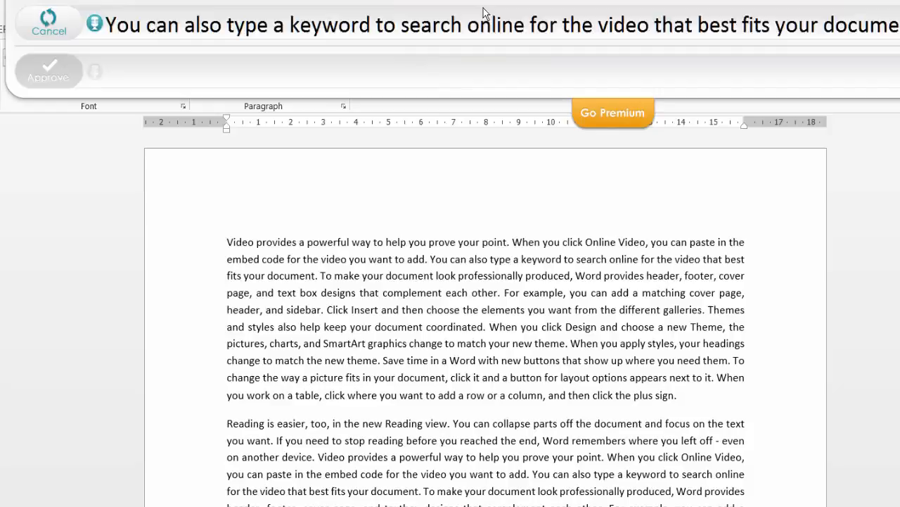
- Start the Ginger grammar check, stepping through sentences to the off→of suggestion
left_click_drag(571, 344, 378, 360)
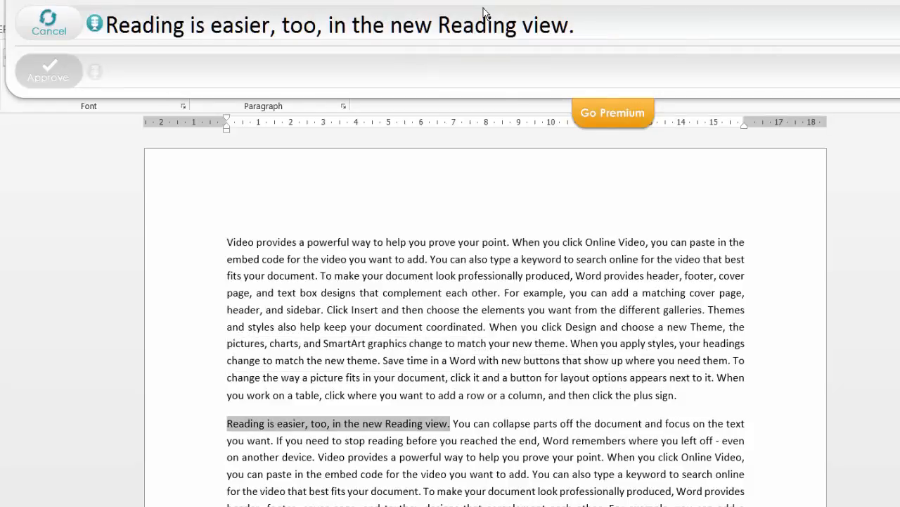
left_click(48, 70)
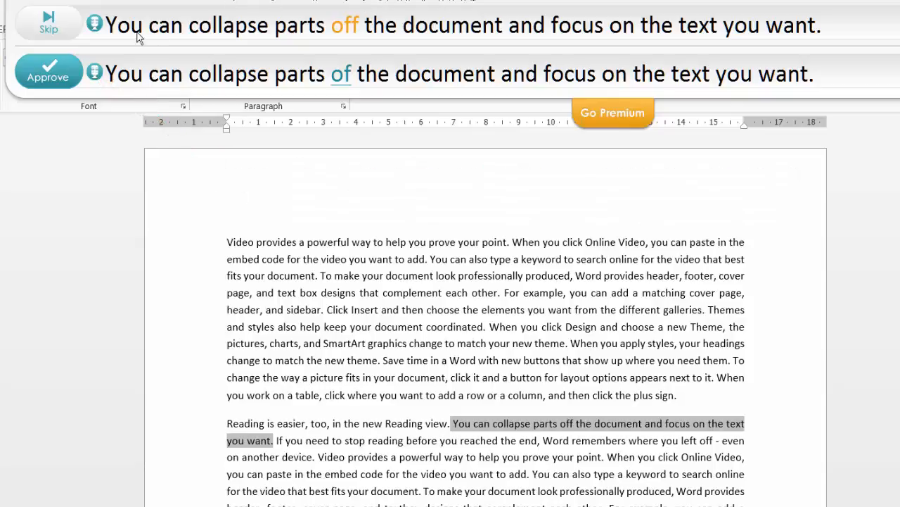
mouse_move(162, 85)
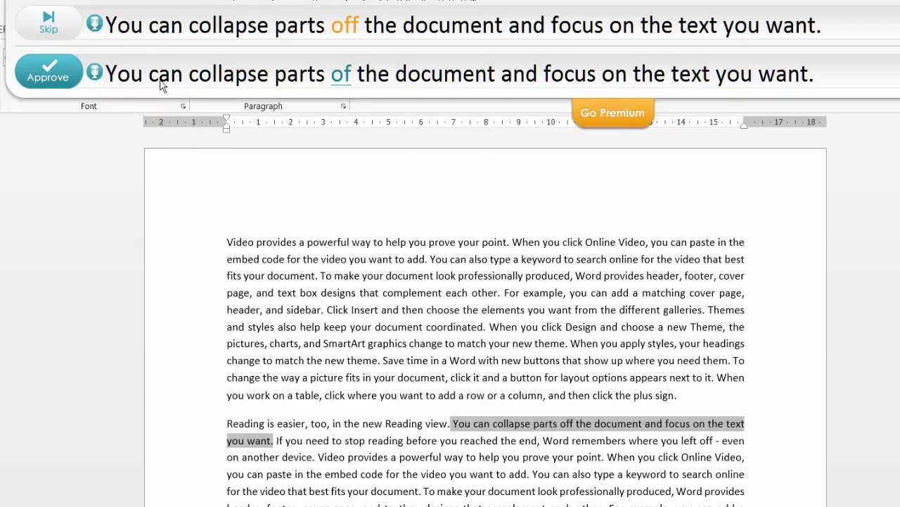
mouse_move(355, 50)
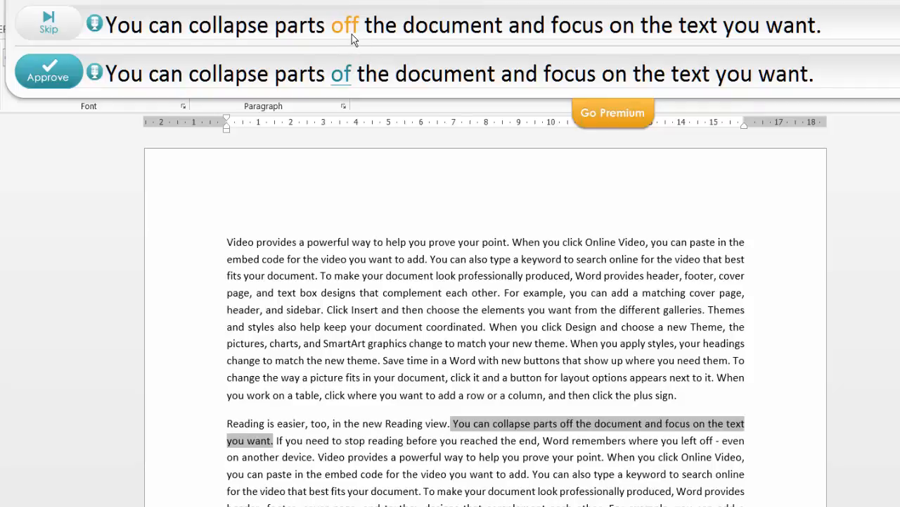
mouse_move(341, 74)
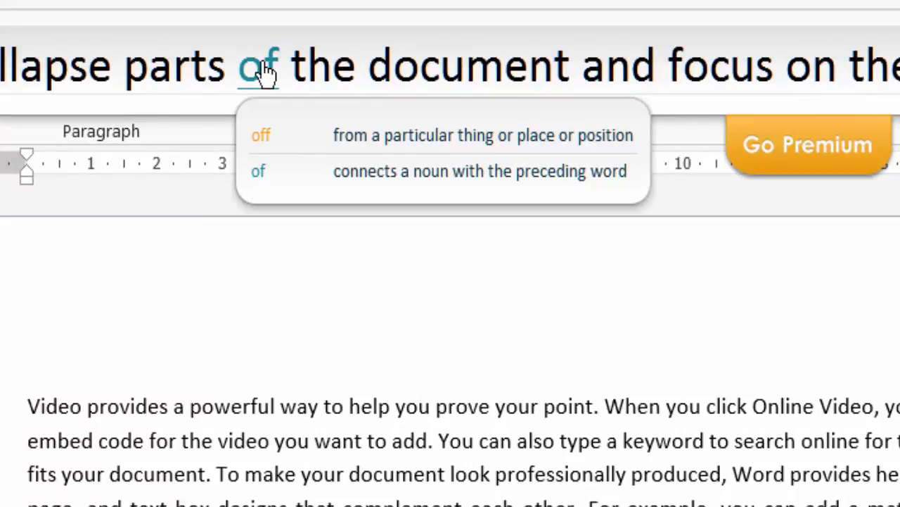
mouse_move(320, 113)
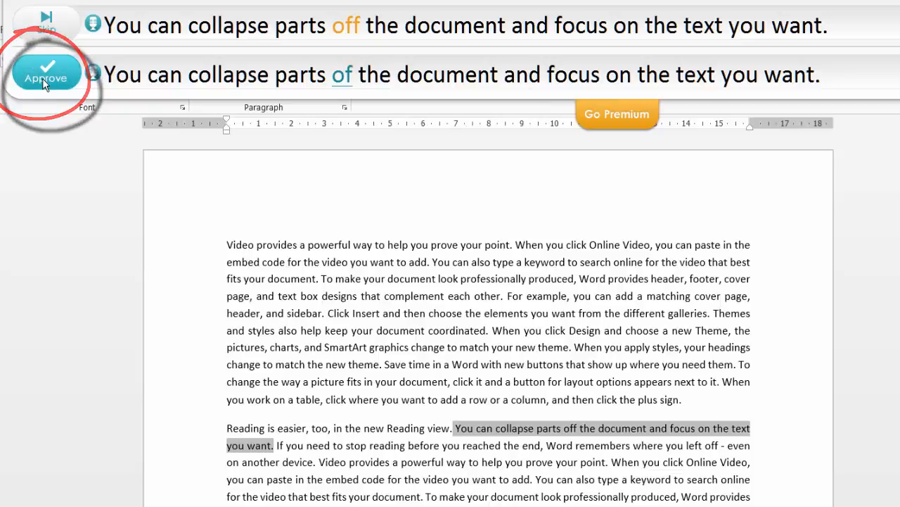
- Approve Ginger's corrections off→of and were→where in the document text
left_click(46, 72)
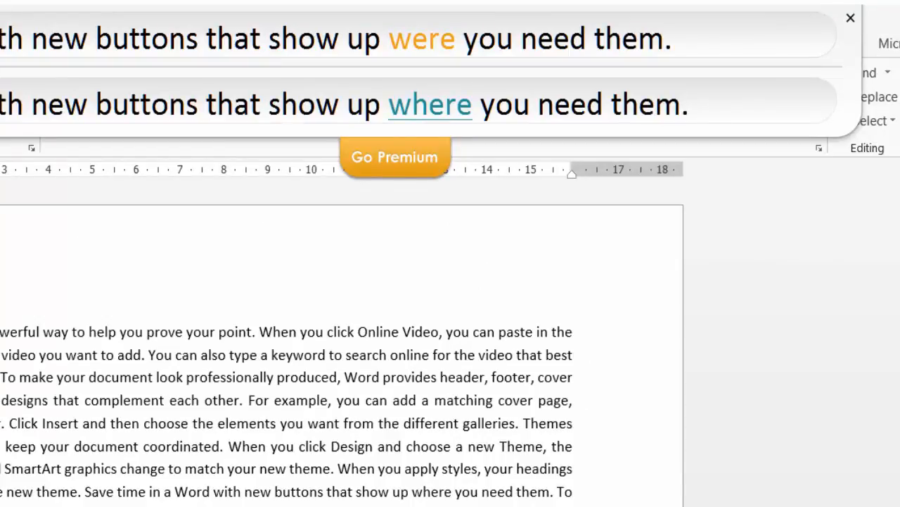
mouse_move(355, 134)
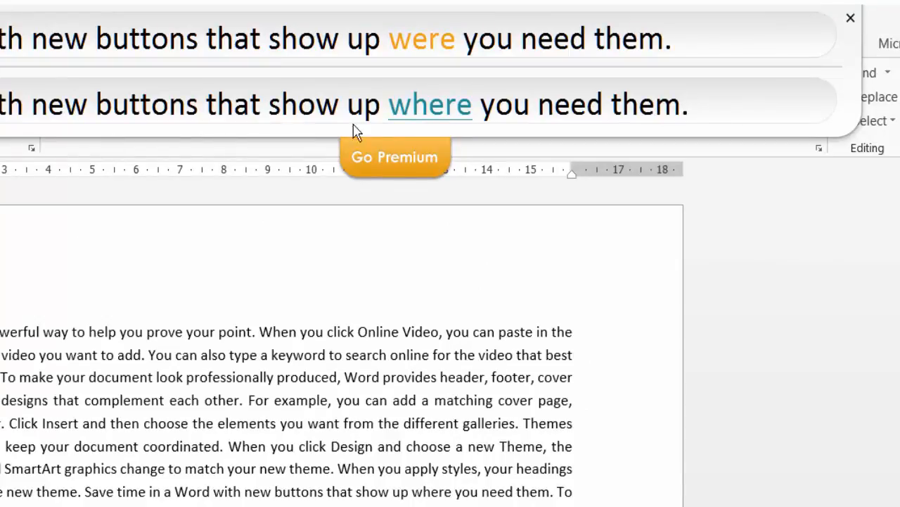
mouse_move(430, 104)
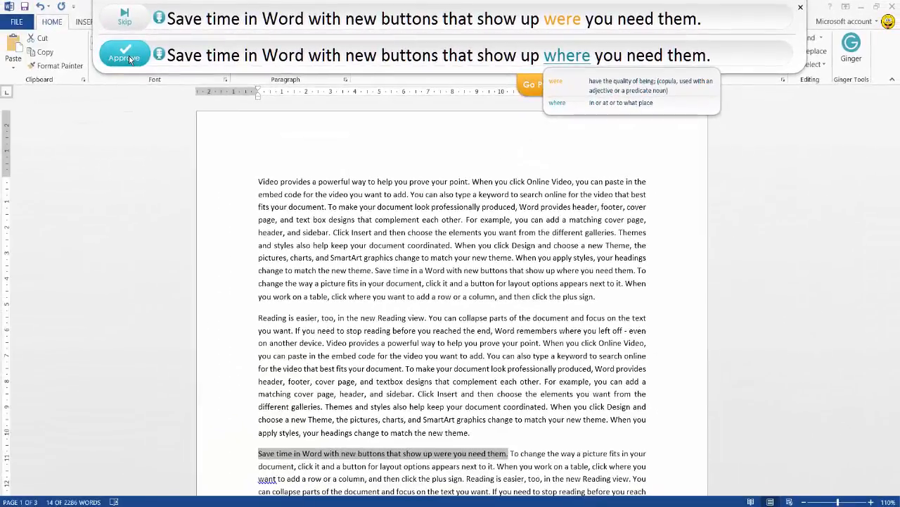
left_click(125, 56)
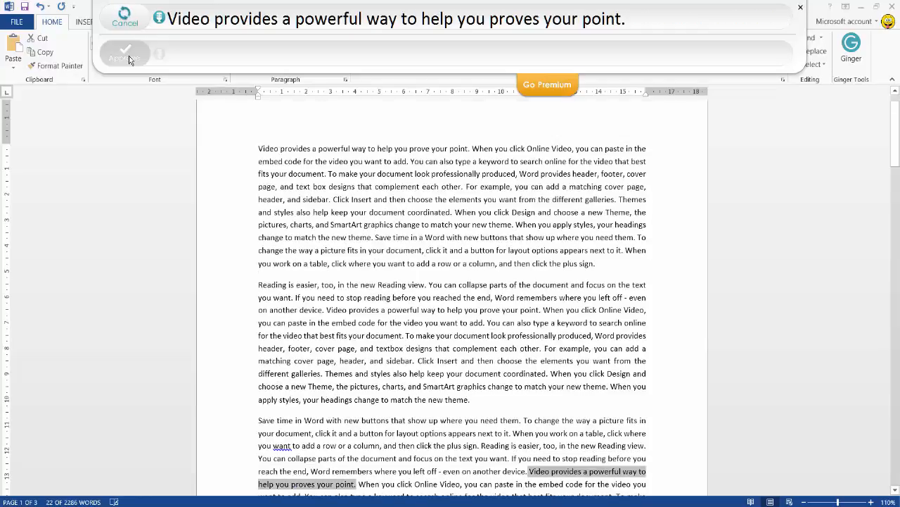
left_click(126, 53)
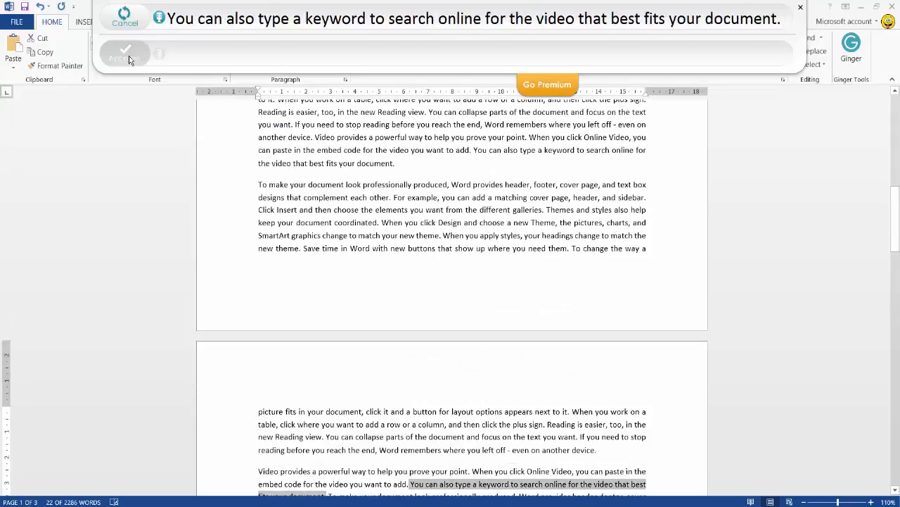
- Scroll down the corrected document after closing the Ginger correction bar
scroll("down", 3)
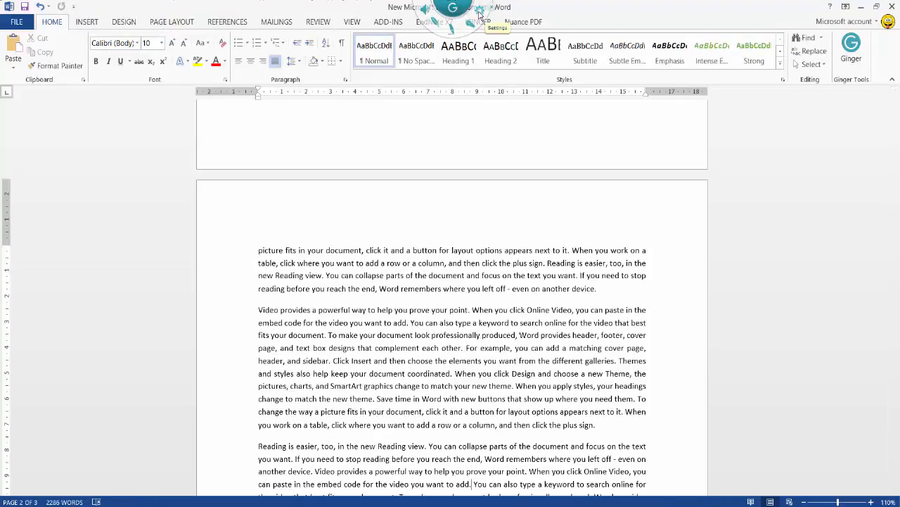
left_click(498, 27)
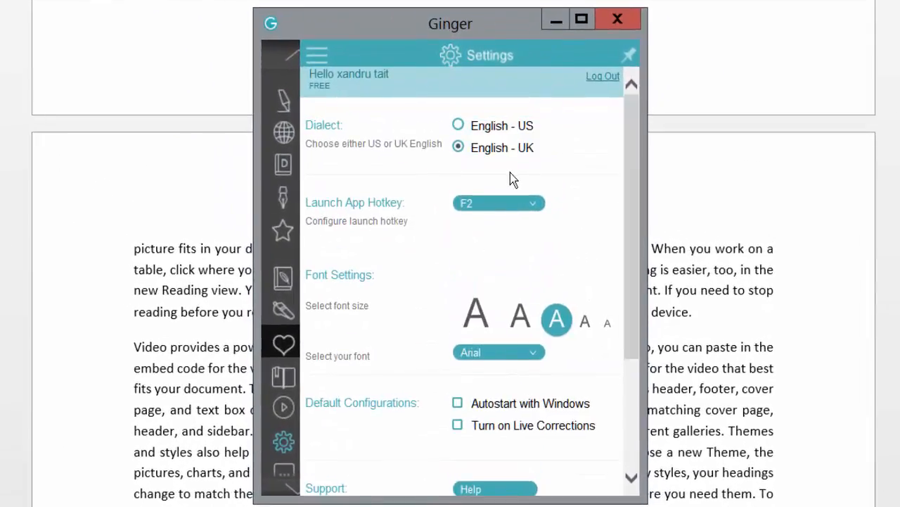
mouse_move(392, 137)
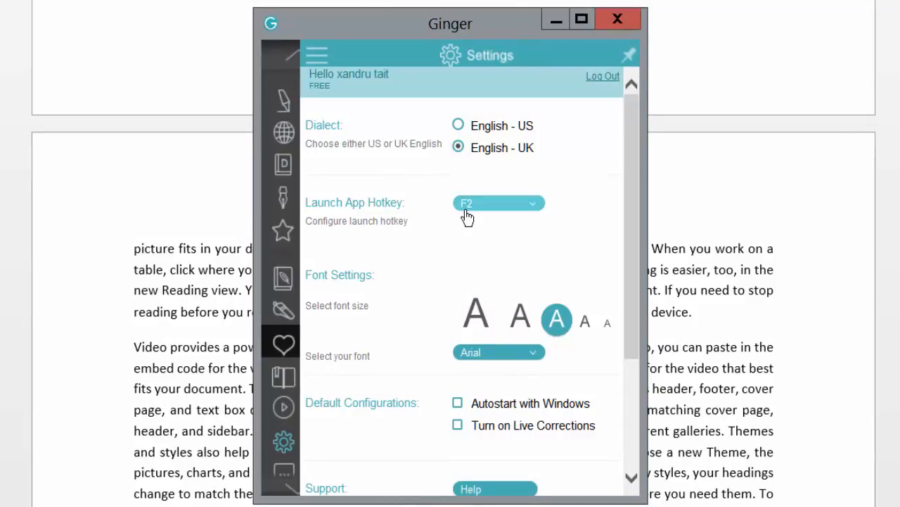
left_click(498, 203)
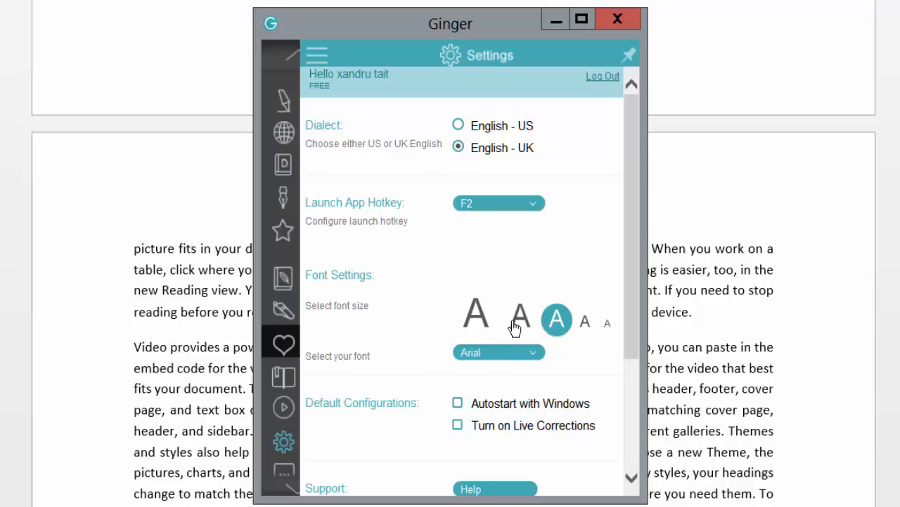
left_click(555, 319)
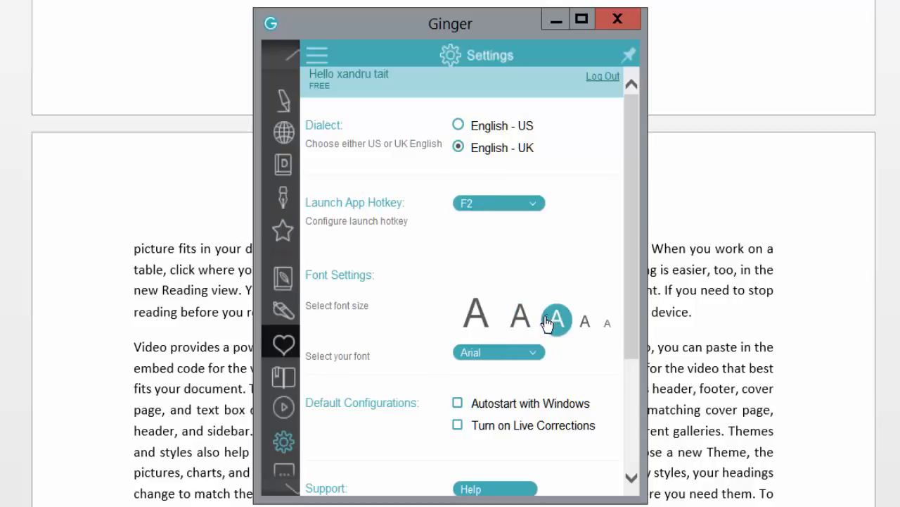
mouse_move(487, 422)
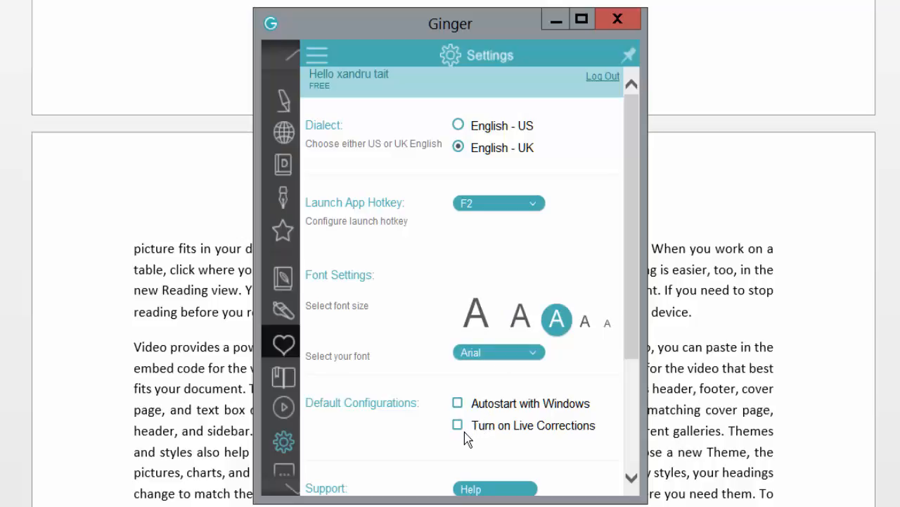
scroll("down", 3)
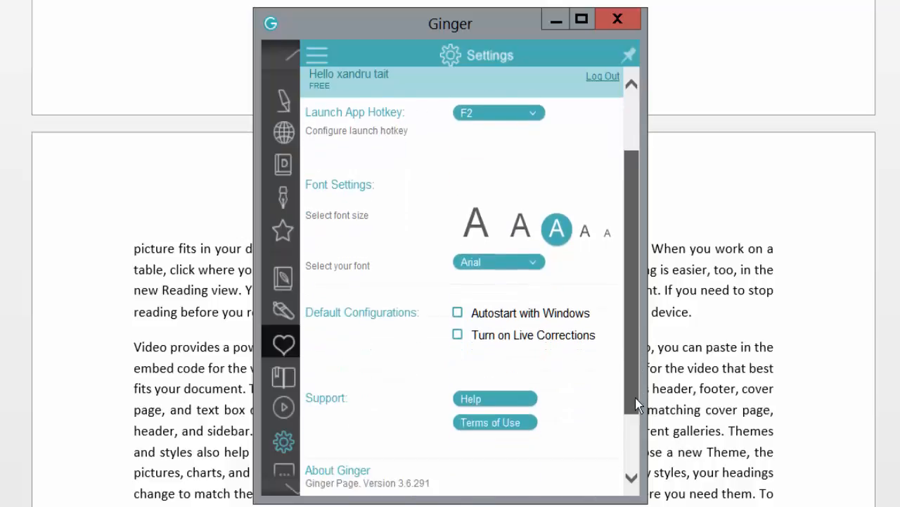
scroll("down", 3)
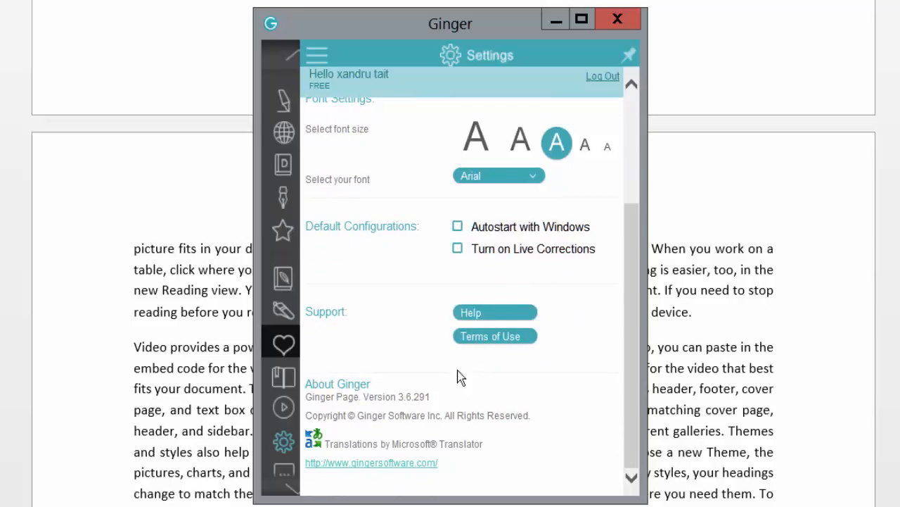
mouse_move(444, 403)
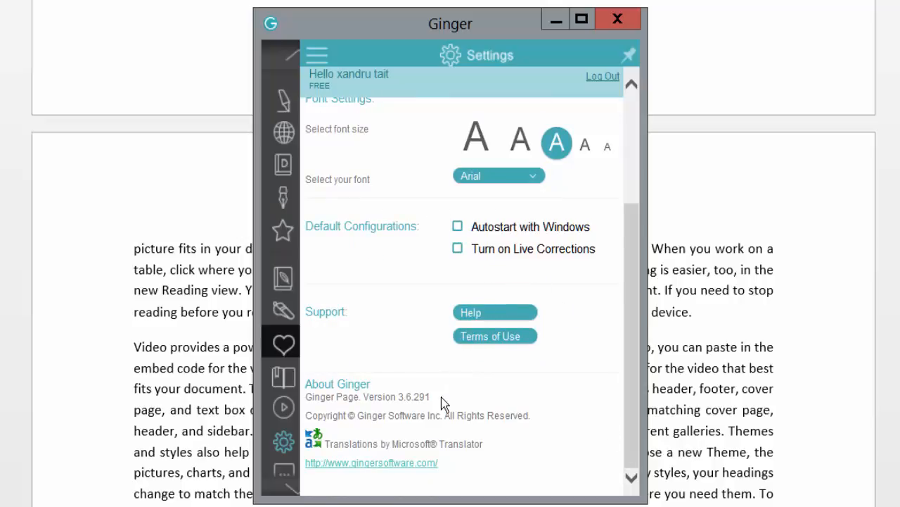
- Try Translate and Define, find synonyms for 'company', then show the Personal Dictionary
left_click(282, 132)
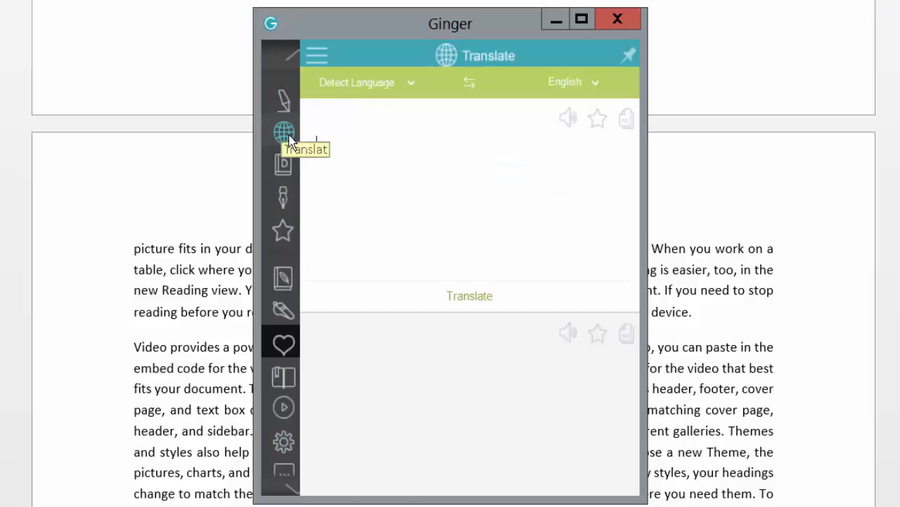
left_click(283, 165)
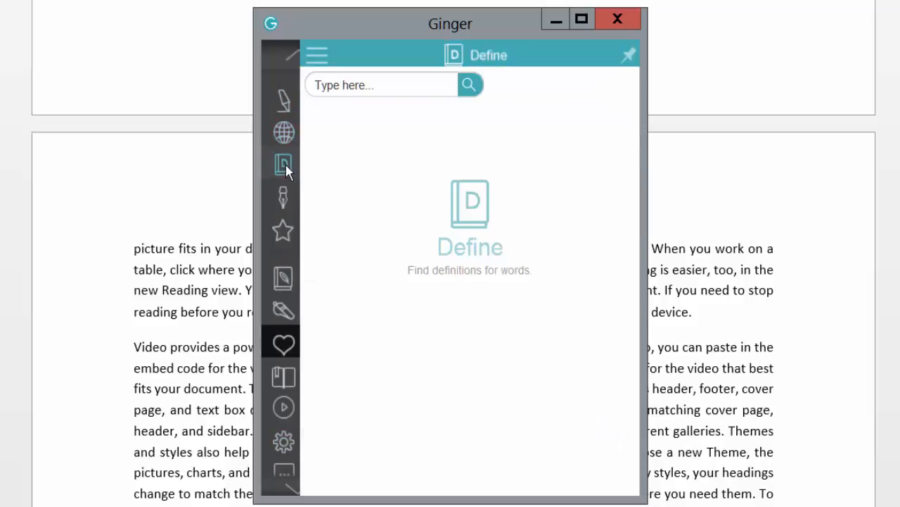
mouse_move(372, 193)
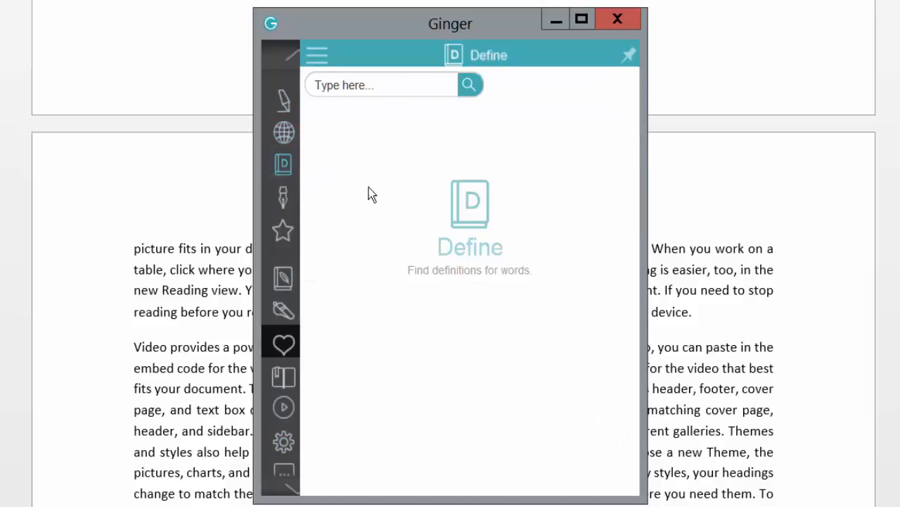
left_click(284, 197)
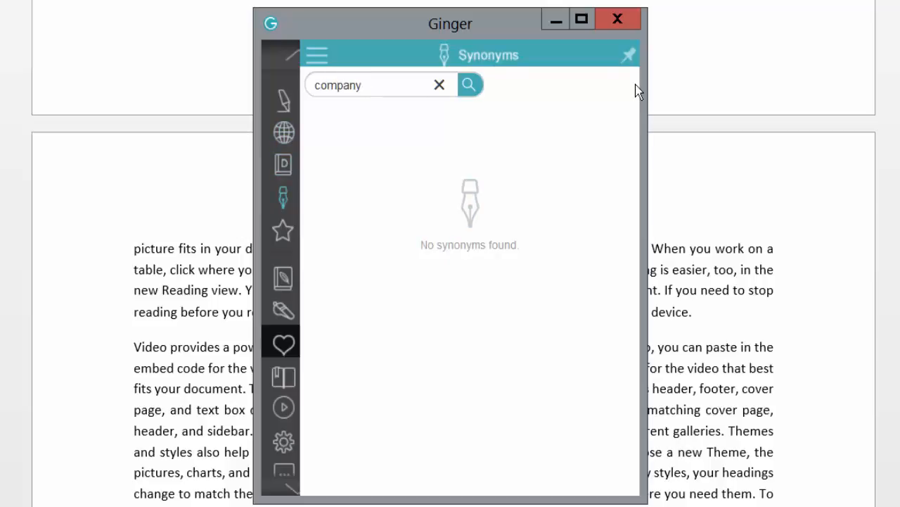
left_click(470, 85)
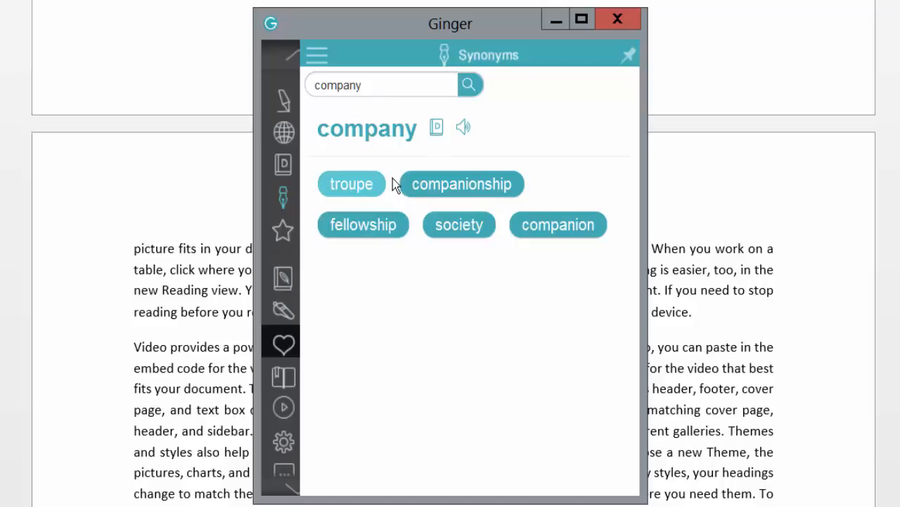
left_click(283, 377)
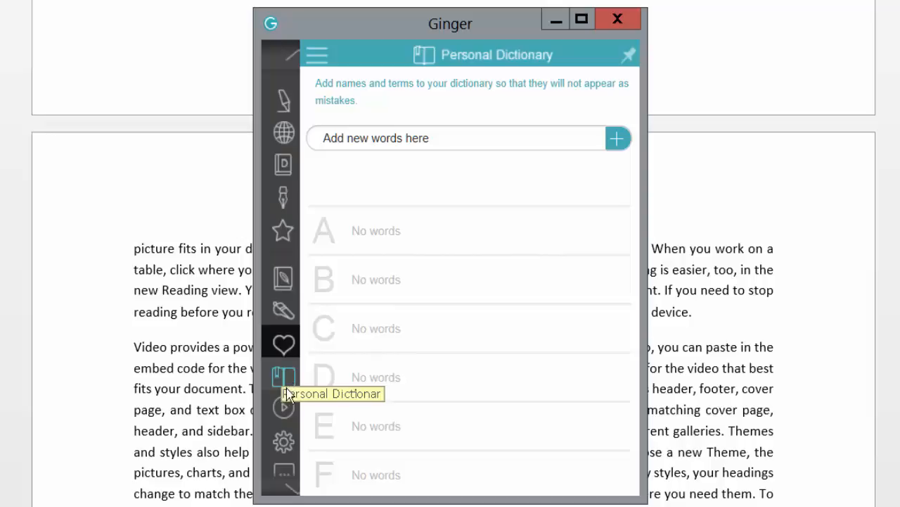
mouse_move(283, 408)
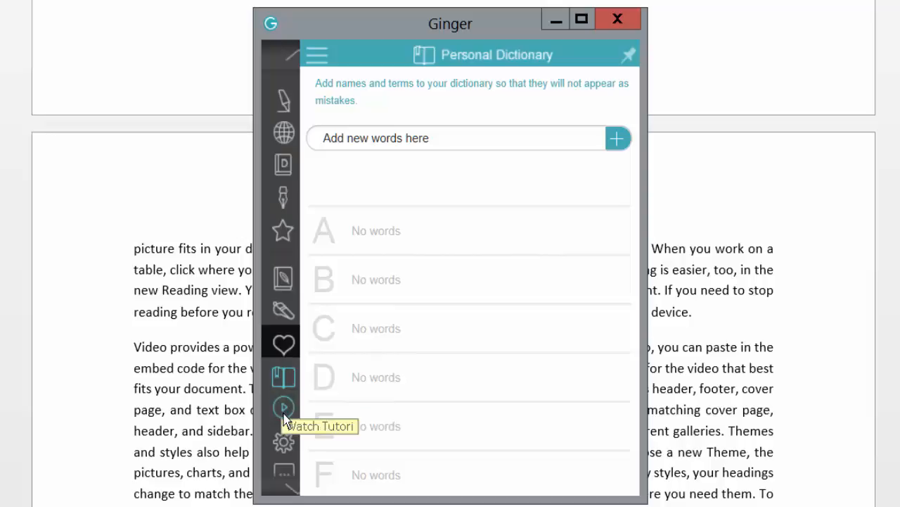
left_click(317, 55)
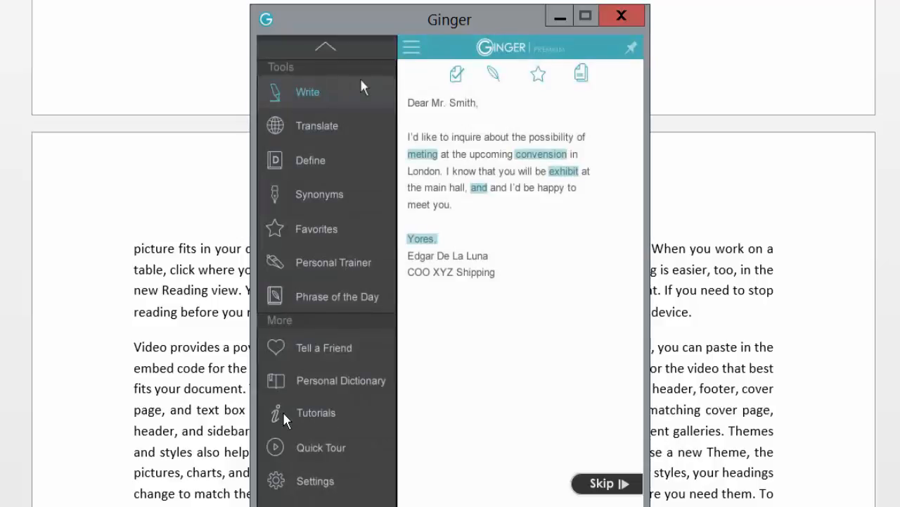
mouse_move(285, 369)
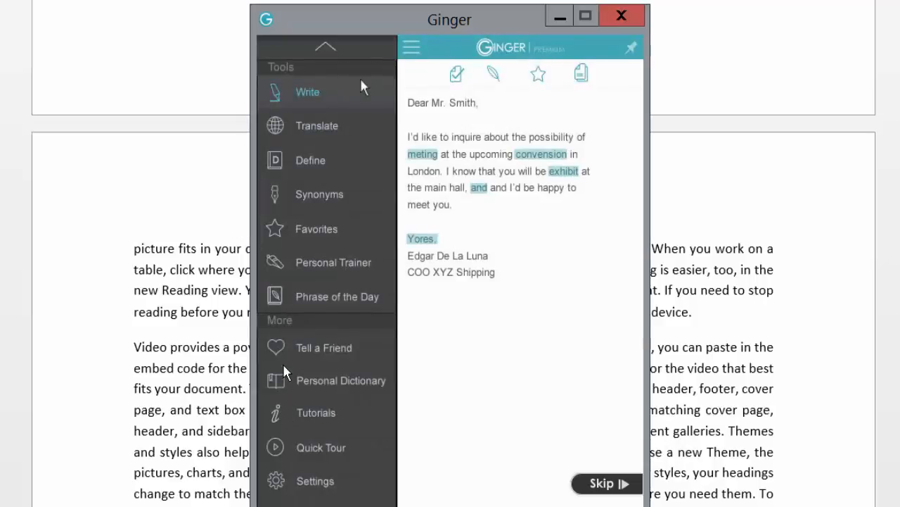
left_click(341, 380)
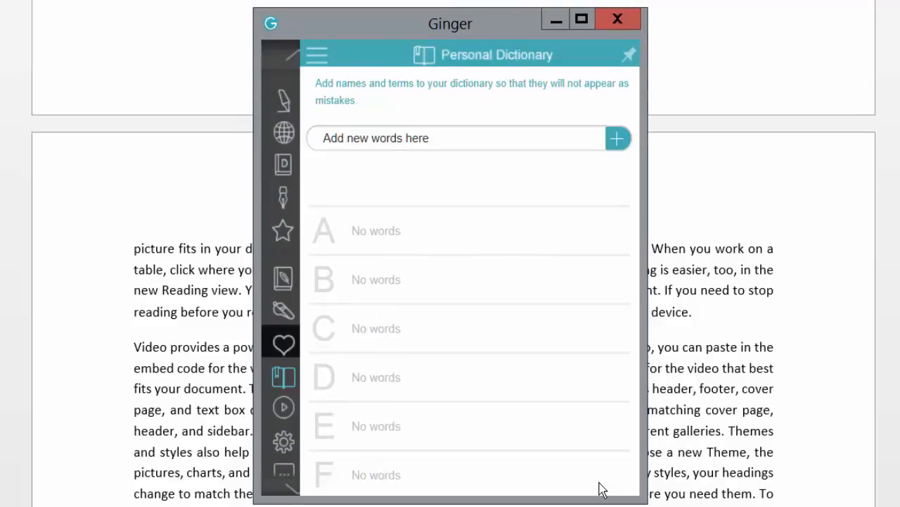
mouse_move(371, 409)
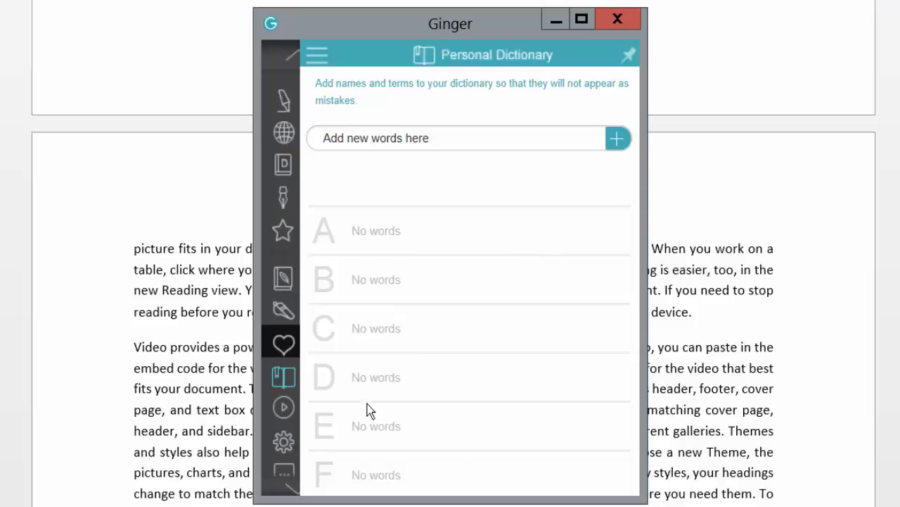